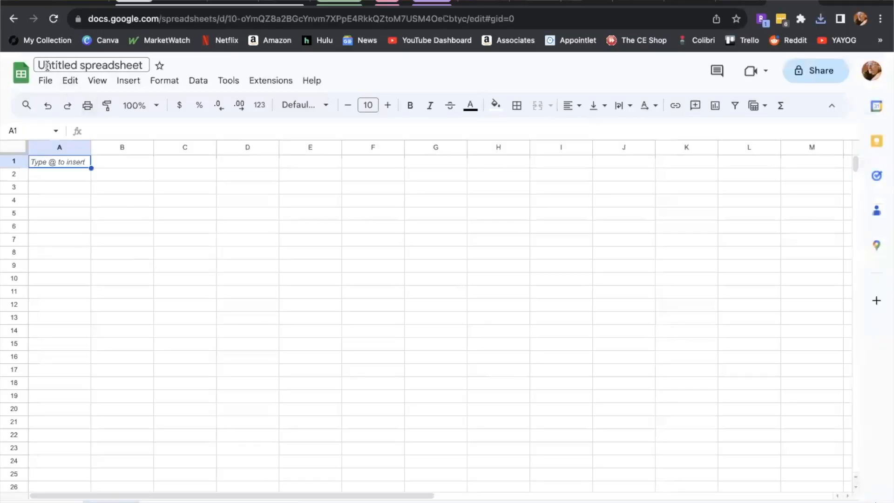
# - Rename the untitled spreadsheet to 'Andy Discogs Export Oct 2023'
pyautogui.doubleClick(91, 65)
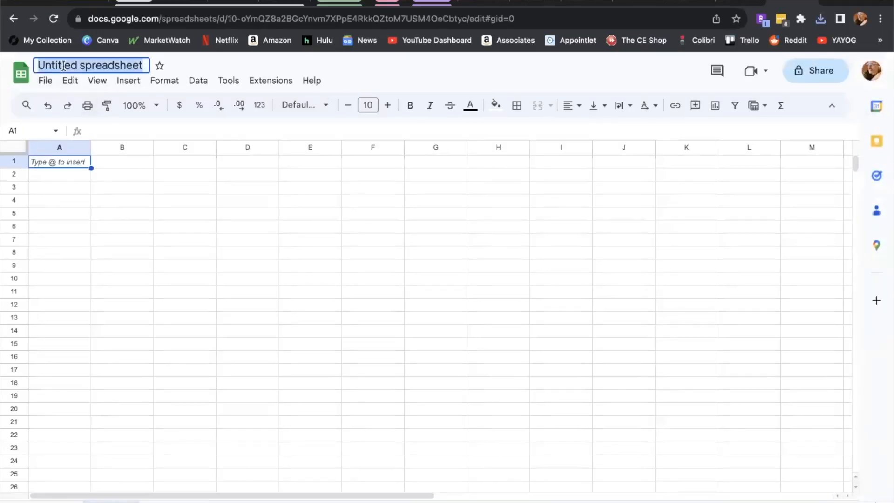
pyautogui.write('Andy')
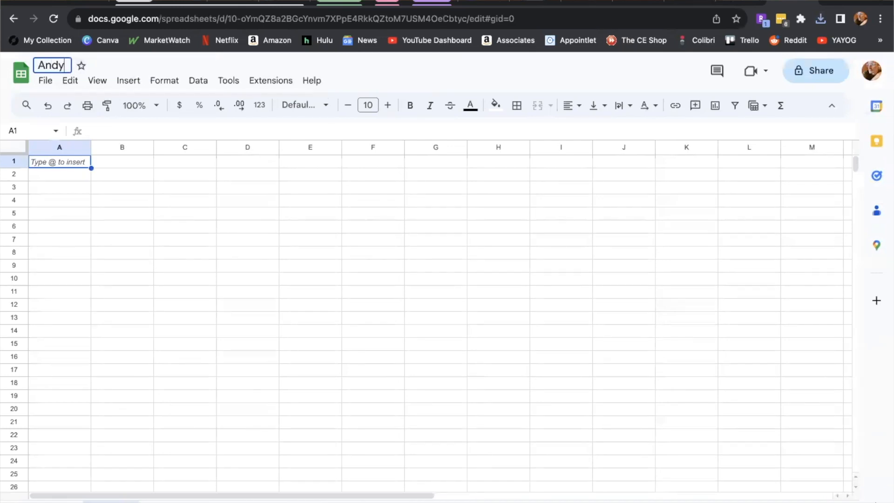
pyautogui.write('Discogs Export Oct 2023')
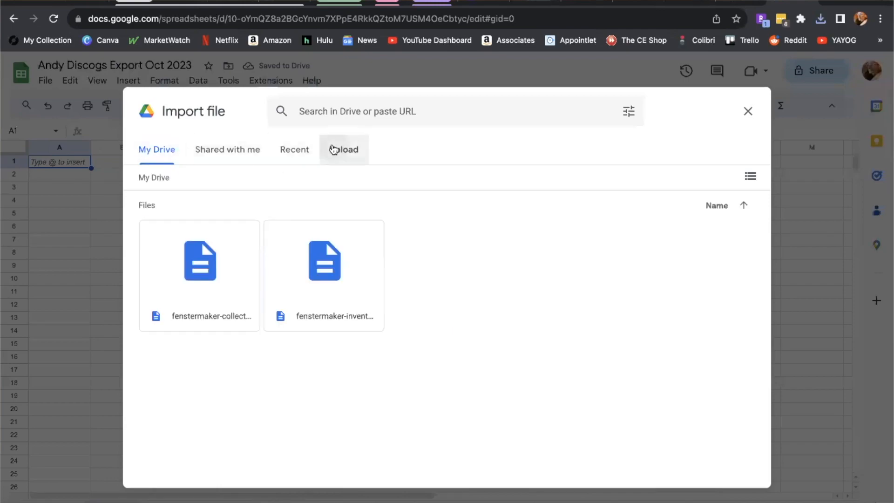
# - Switch the Import file dialog to its Upload area for a file from the computer
pyautogui.click(345, 149)
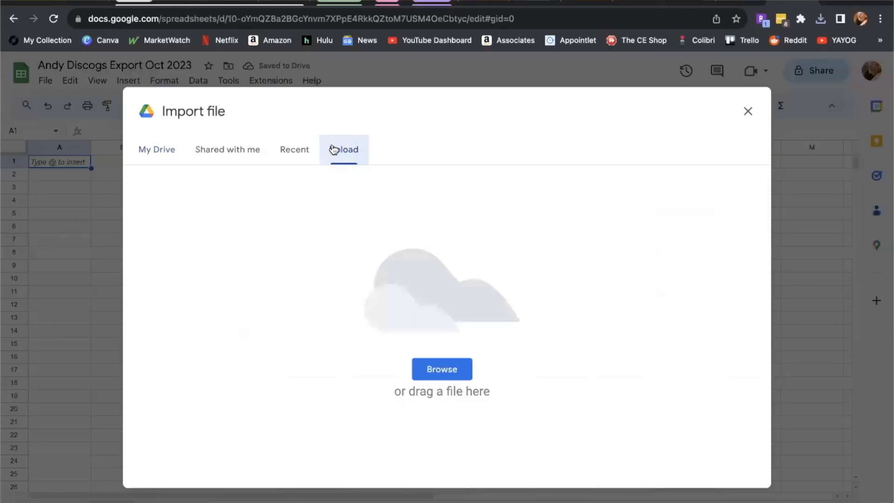